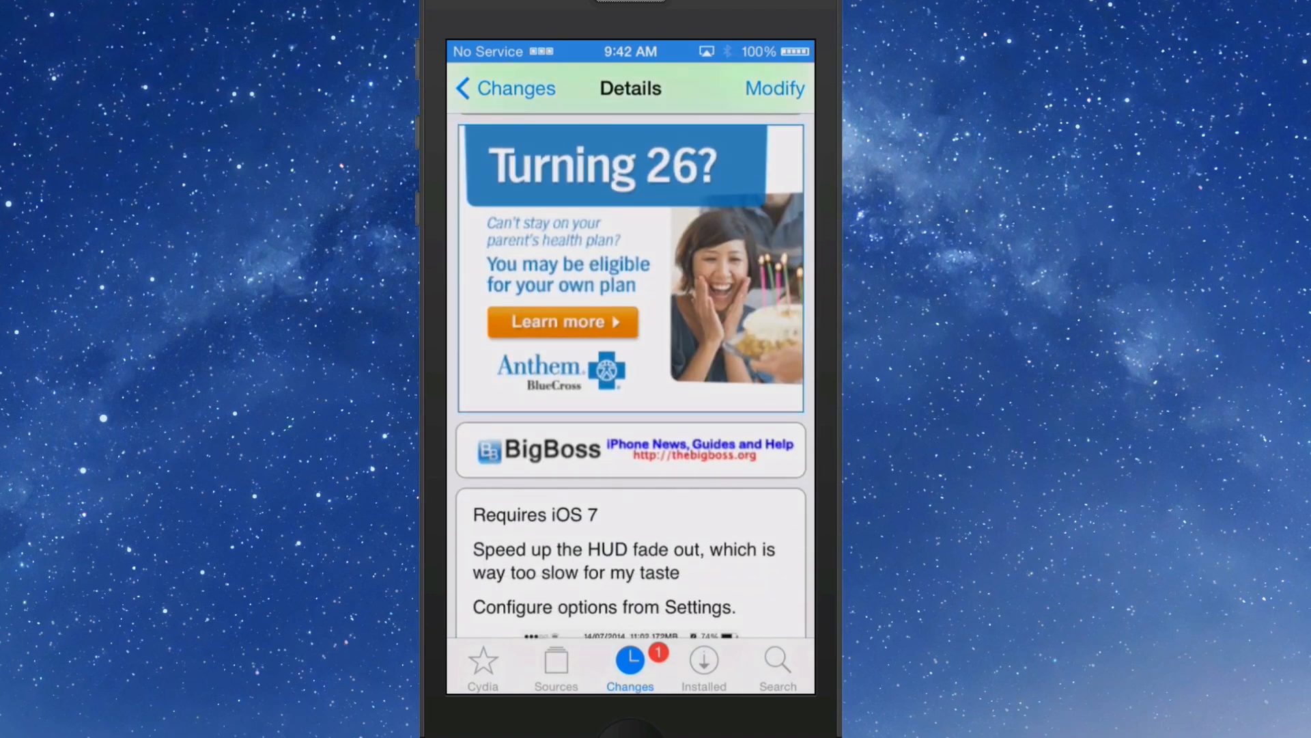
Leave Cydia's HUDSpeed Details page for the iPhone home screen
{"action": "key", "text": "home"}
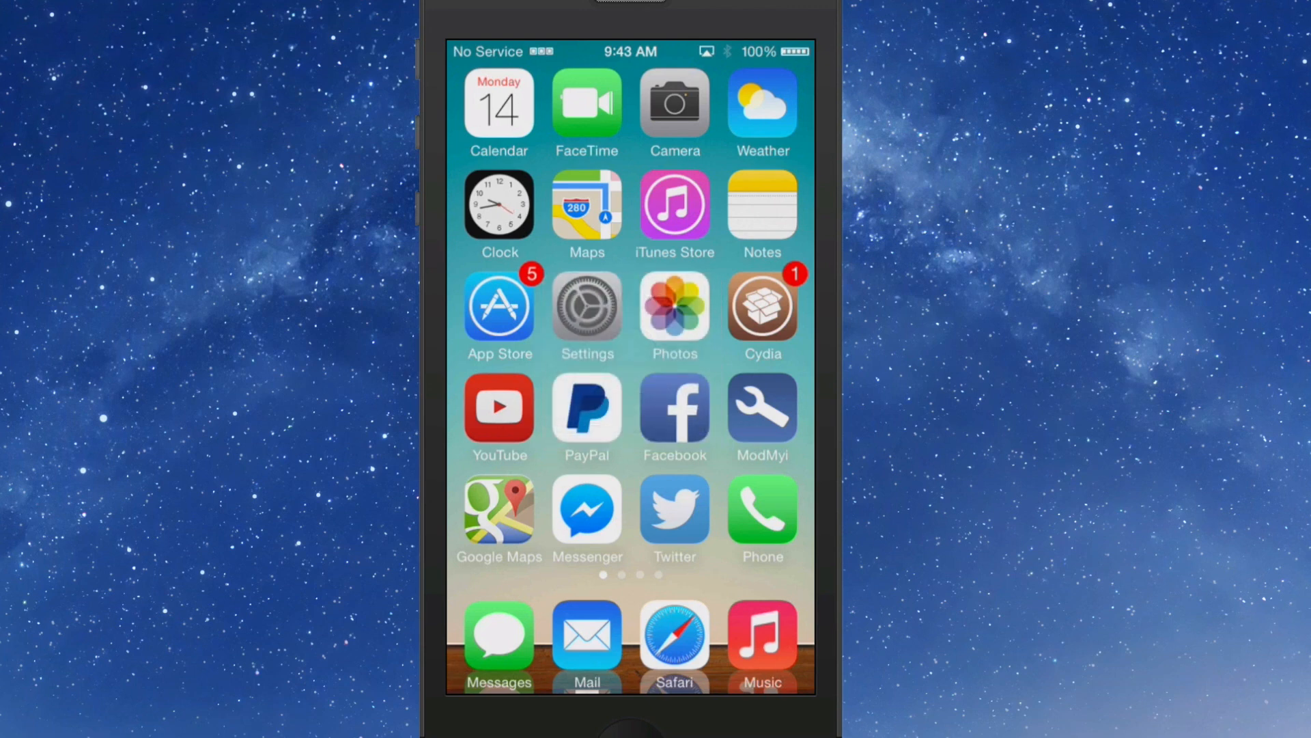
Reopen Cydia and bring up the HUDSpeed 1.0.0 package details page
{"action": "left_click", "coordinate": [586, 315]}
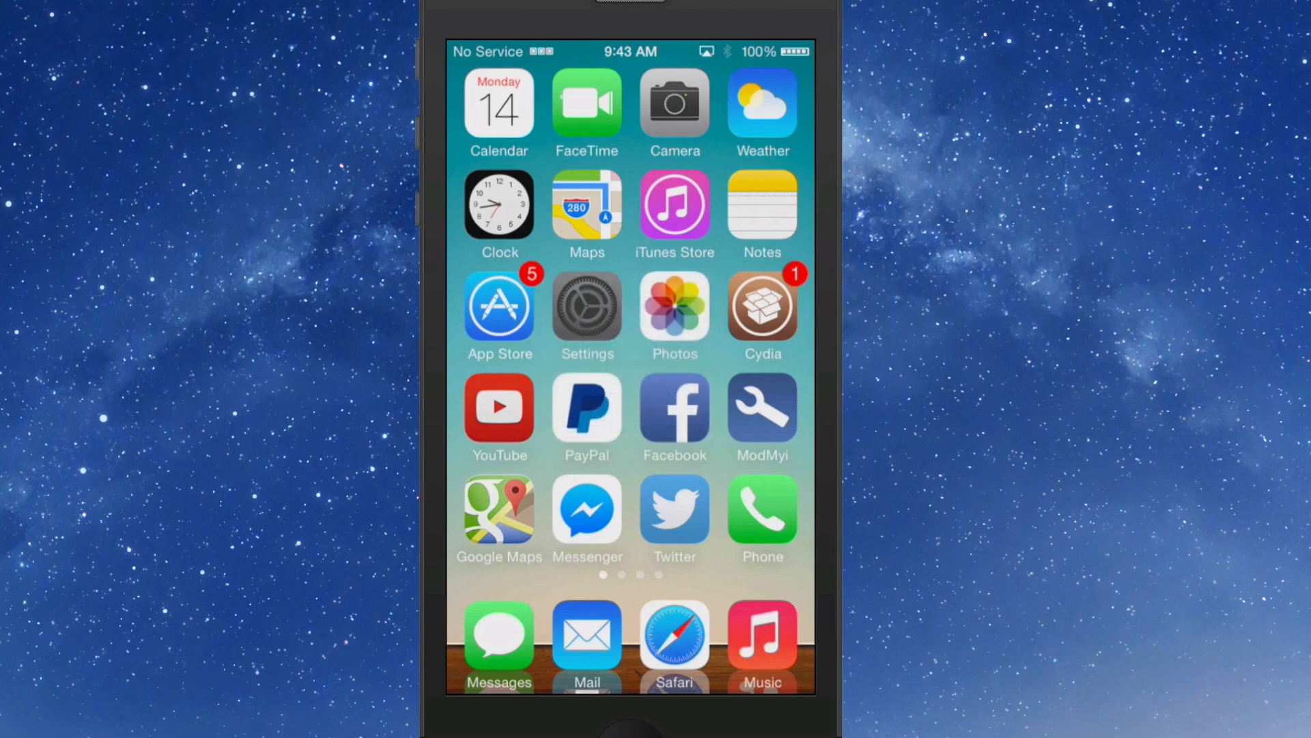
{"action": "left_click", "coordinate": [586, 304]}
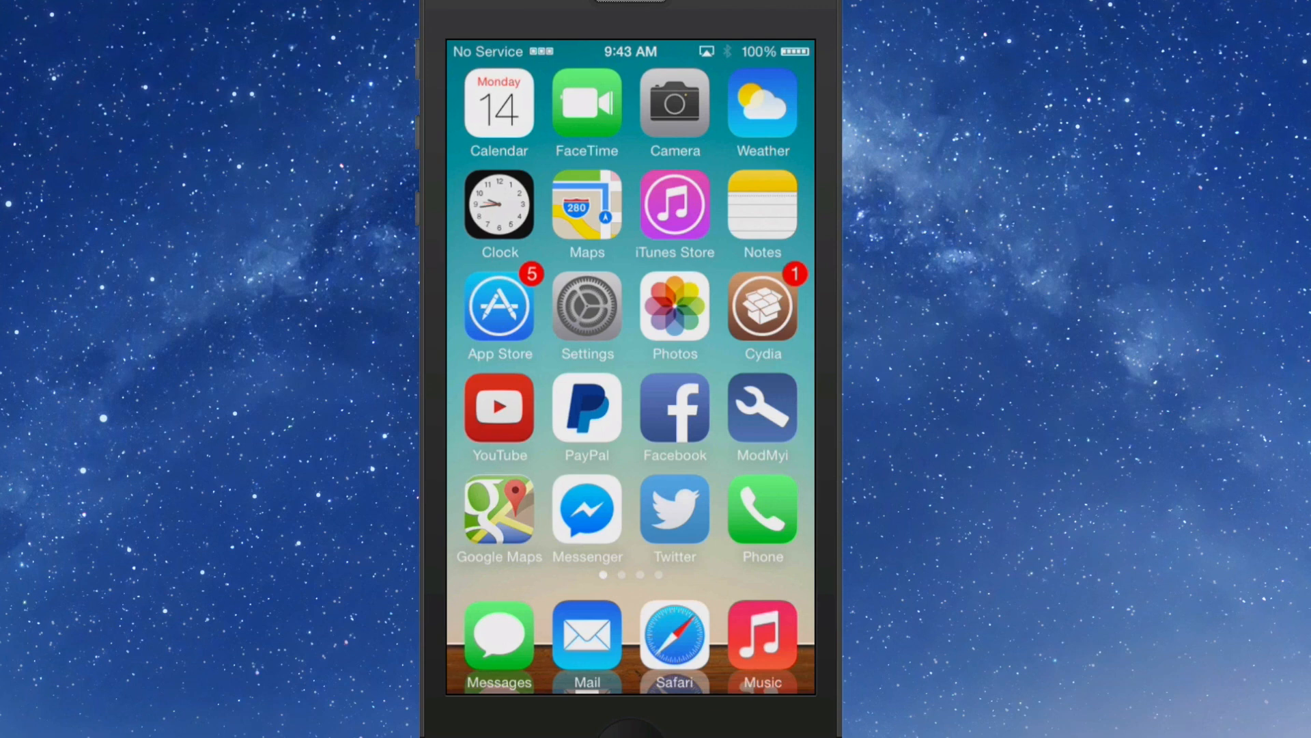
{"action": "left_click", "coordinate": [762, 310]}
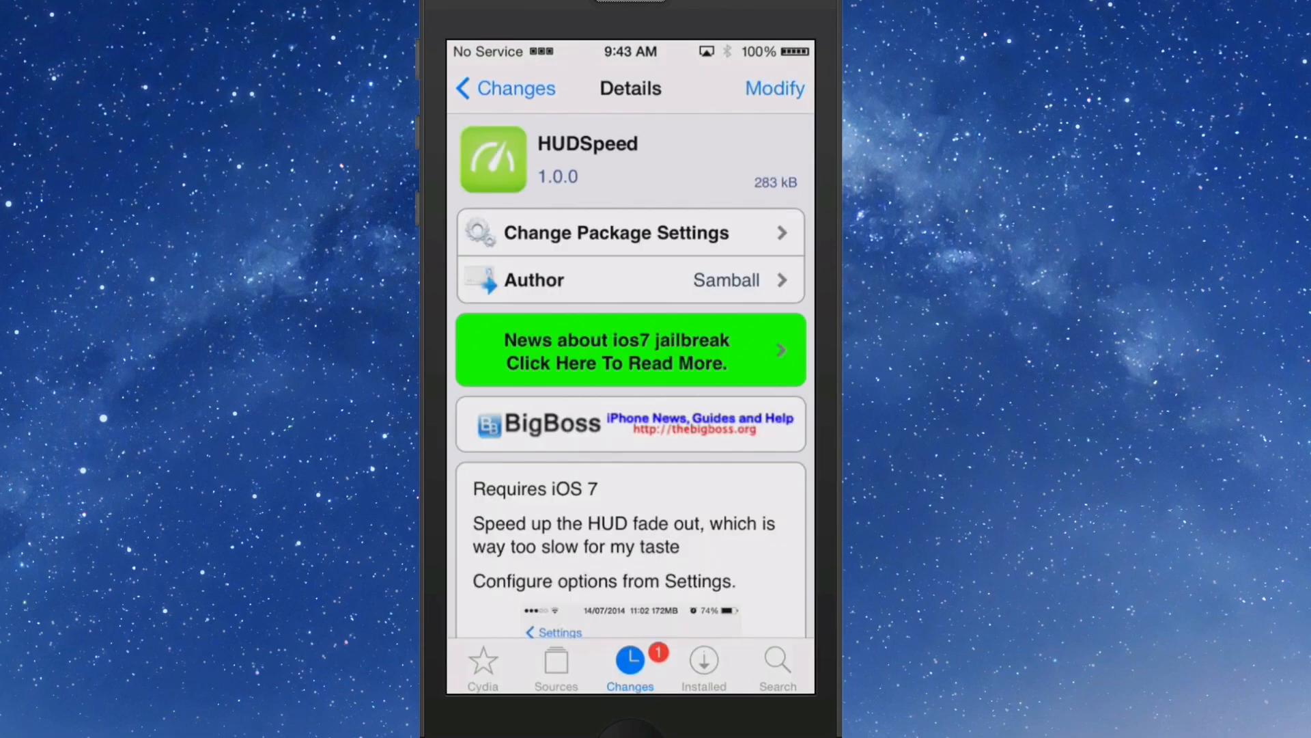